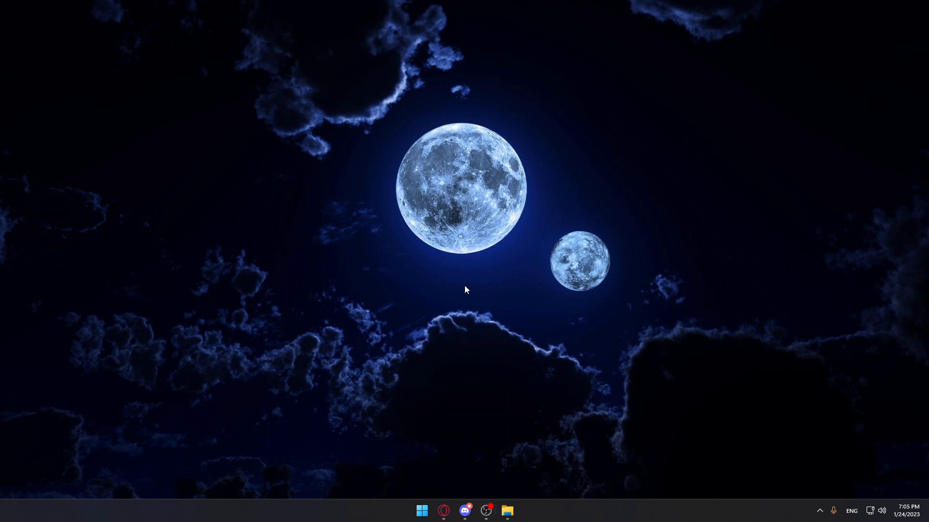
{"action": "mouse_move", "coordinate": [454, 283]}
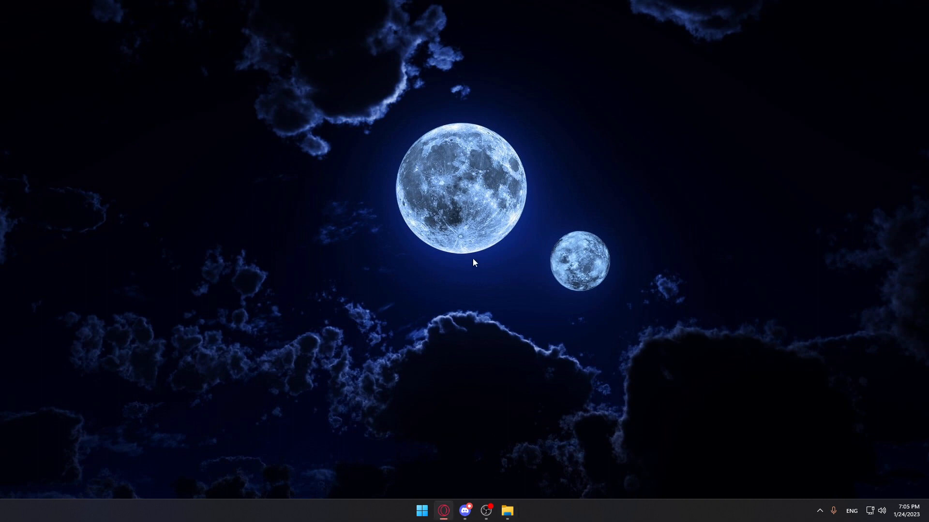
{"action": "mouse_move", "coordinate": [468, 255]}
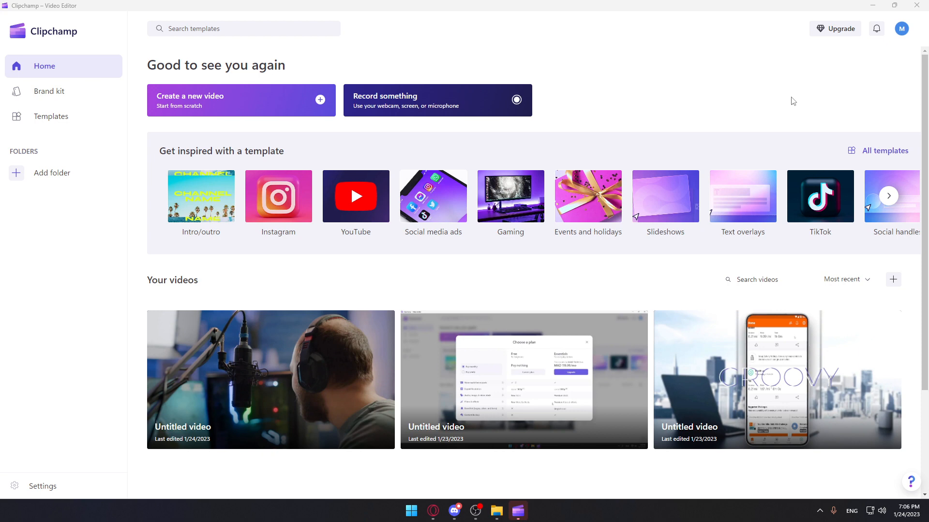
{"action": "mouse_move", "coordinate": [834, 28]}
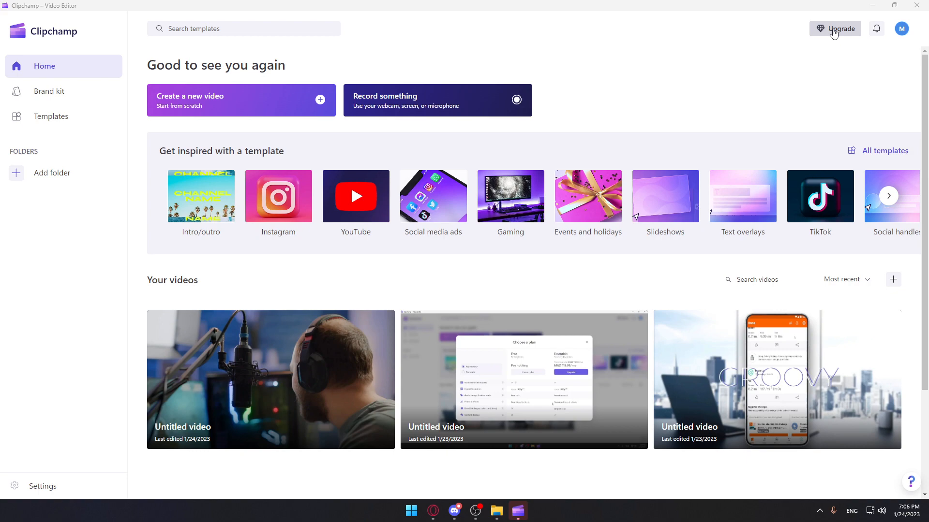
{"action": "left_click", "coordinate": [838, 29]}
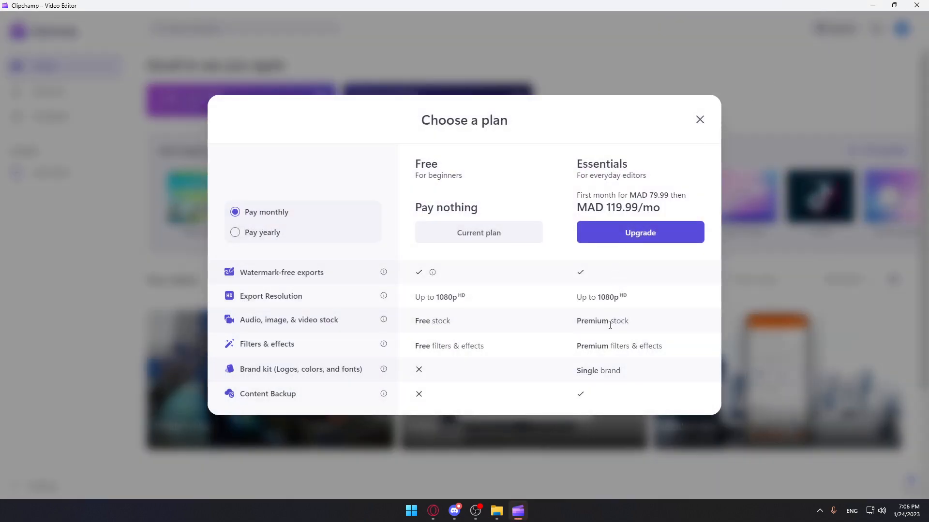
{"action": "left_click", "coordinate": [699, 119]}
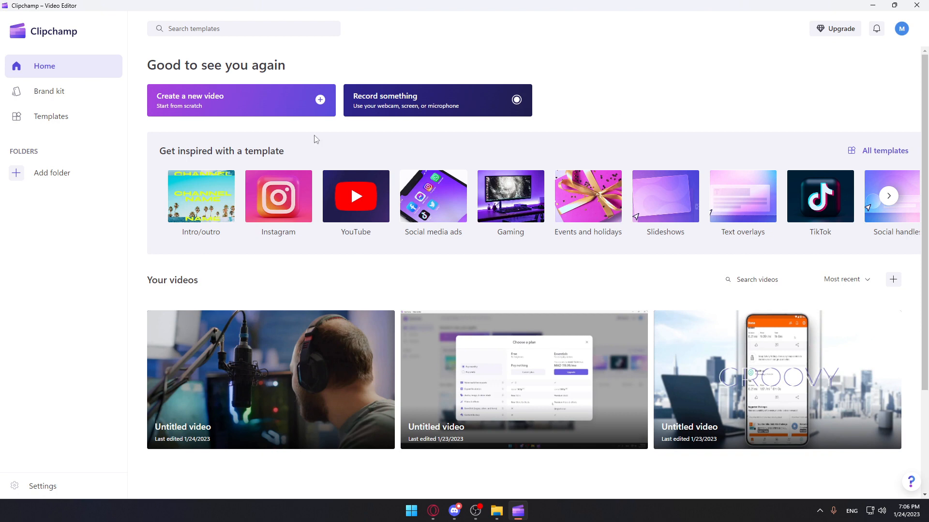
{"action": "mouse_move", "coordinate": [256, 116]}
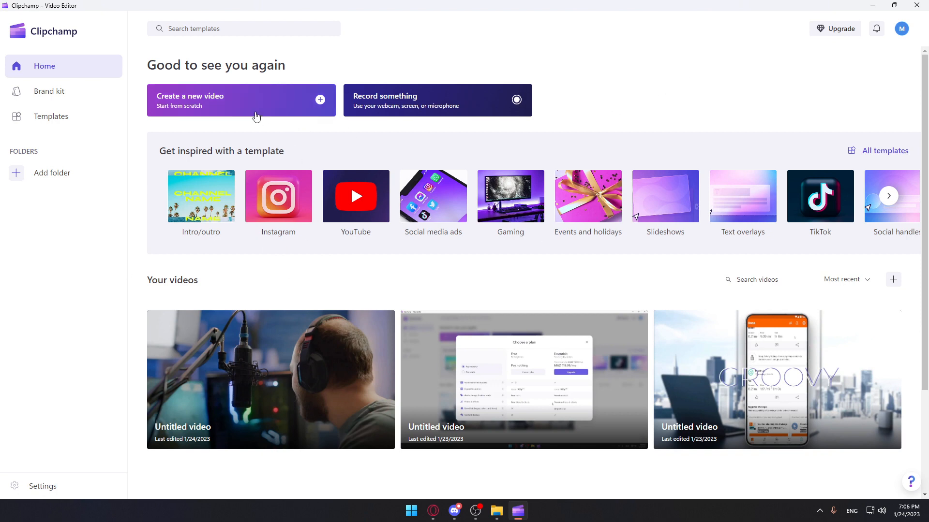
{"action": "mouse_move", "coordinate": [471, 84]}
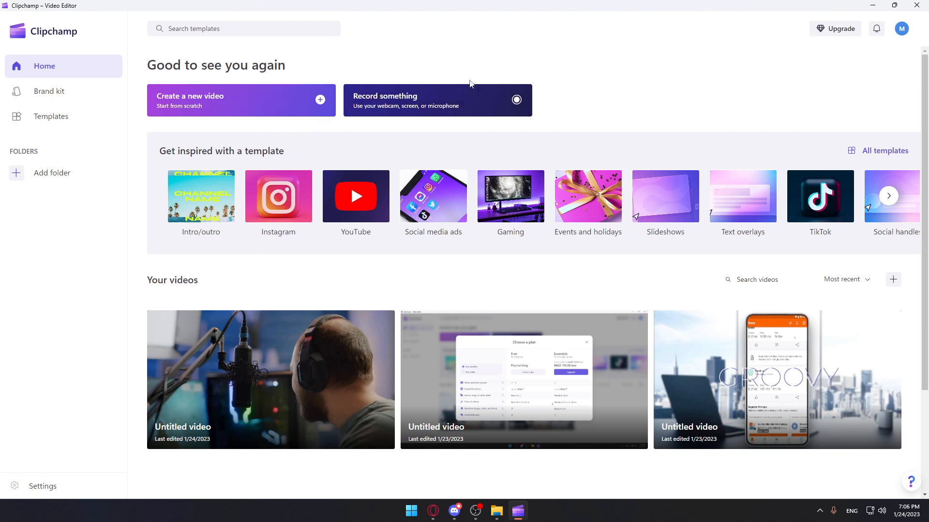
{"action": "mouse_move", "coordinate": [69, 43]}
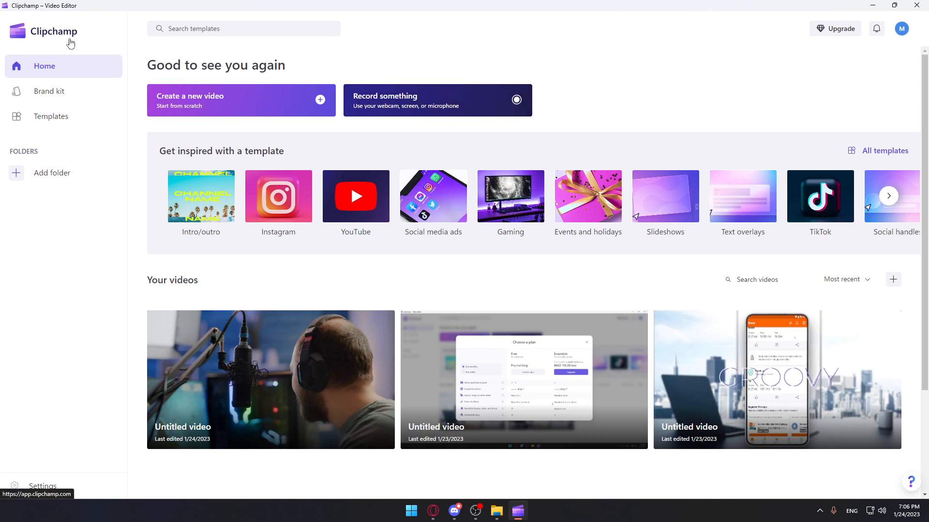
{"action": "mouse_move", "coordinate": [286, 360]}
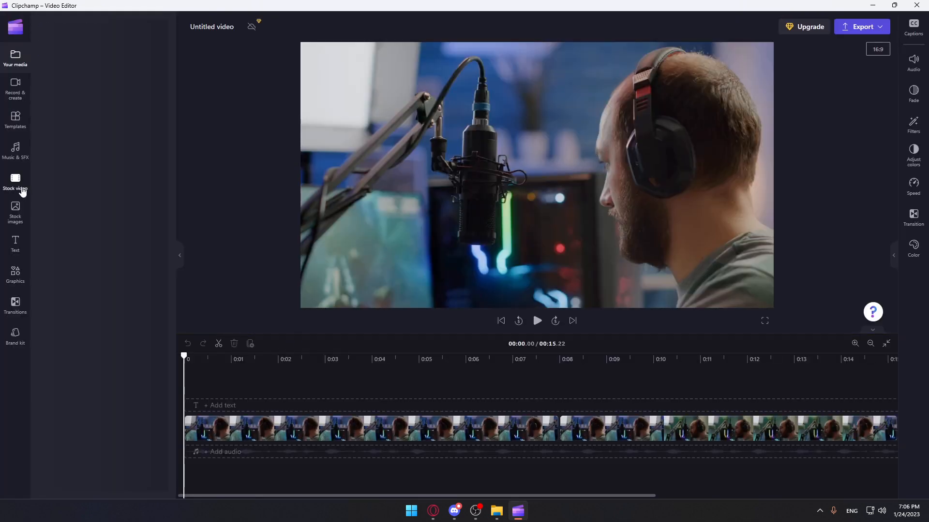
Browse the free-to-use stock videos, then return to the untitled project's own media.
{"action": "left_click", "coordinate": [15, 184]}
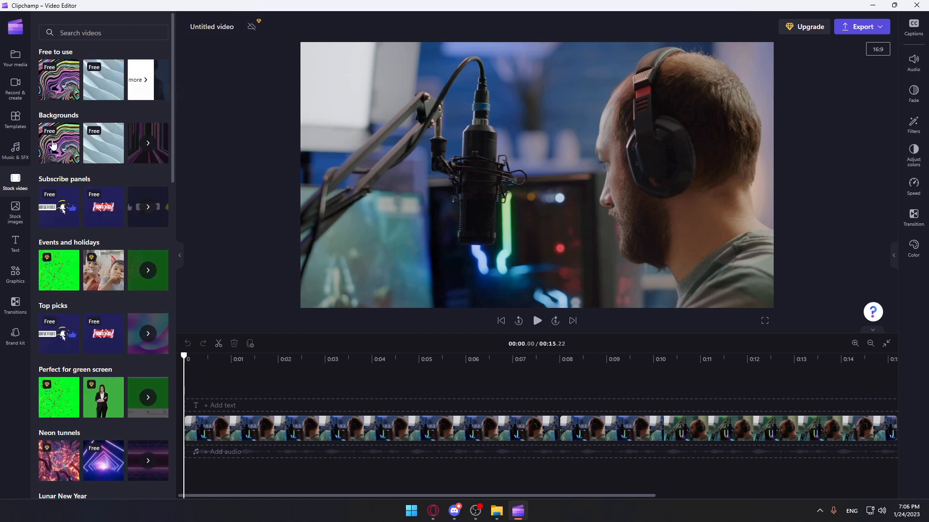
{"action": "left_click", "coordinate": [139, 79]}
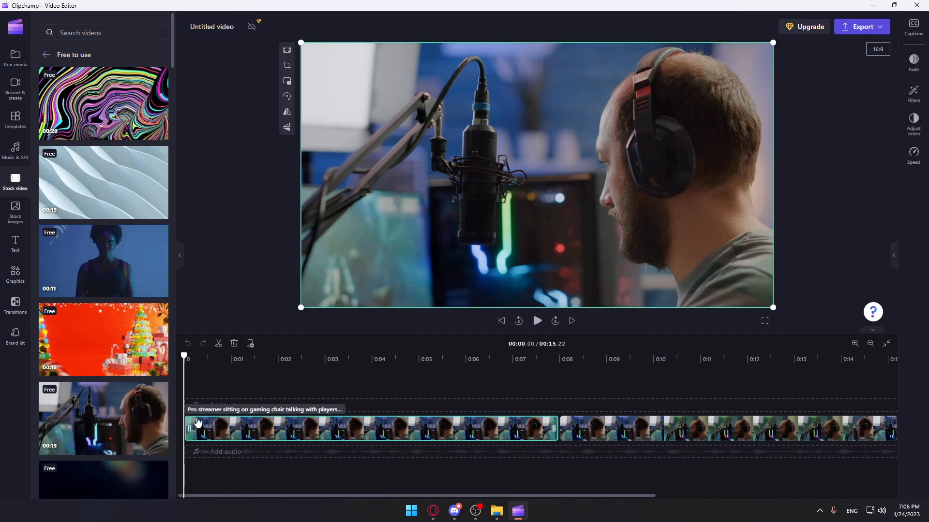
{"action": "left_click", "coordinate": [211, 27]}
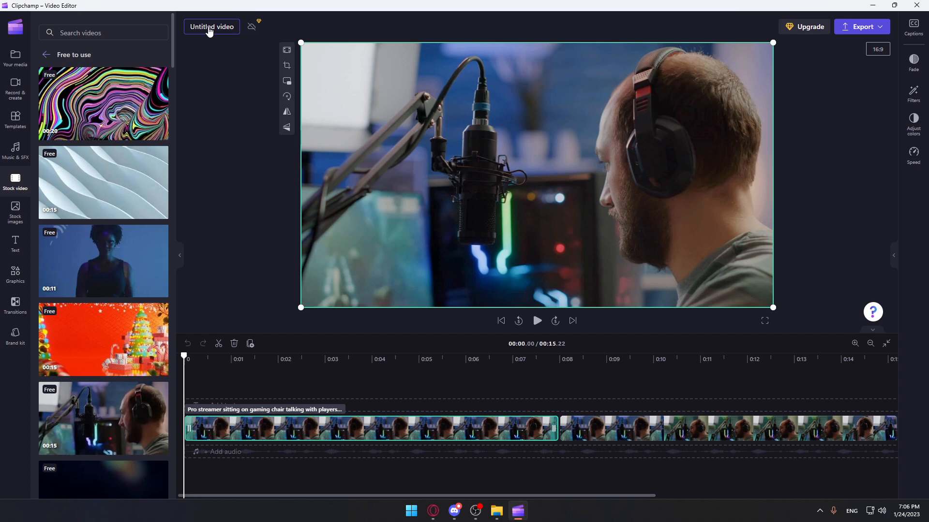
{"action": "left_click", "coordinate": [15, 56]}
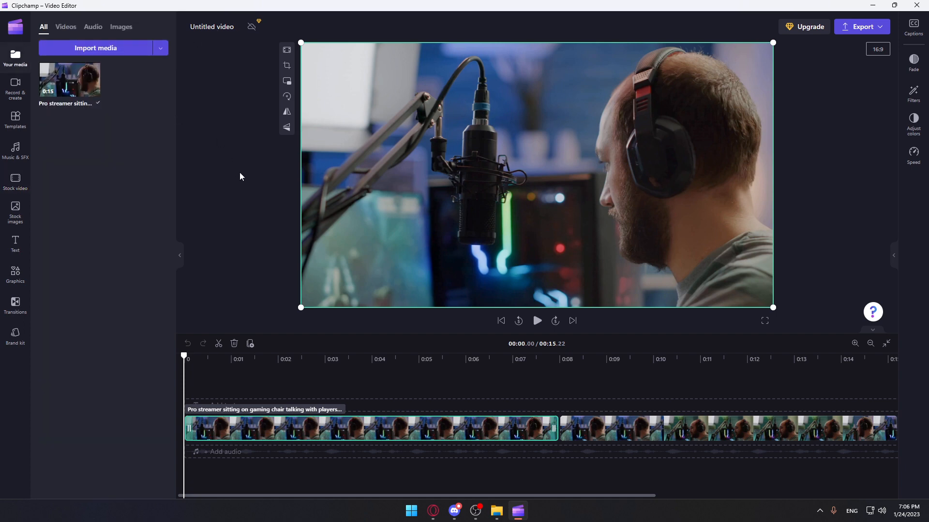
Play the streamer clip briefly, then restart playback from the beginning.
{"action": "left_click", "coordinate": [536, 320]}
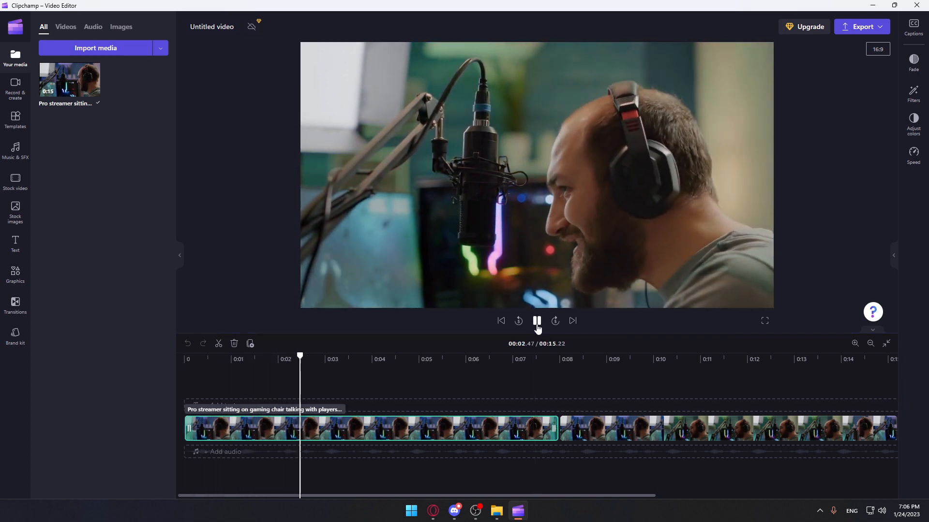
{"action": "left_click", "coordinate": [536, 320]}
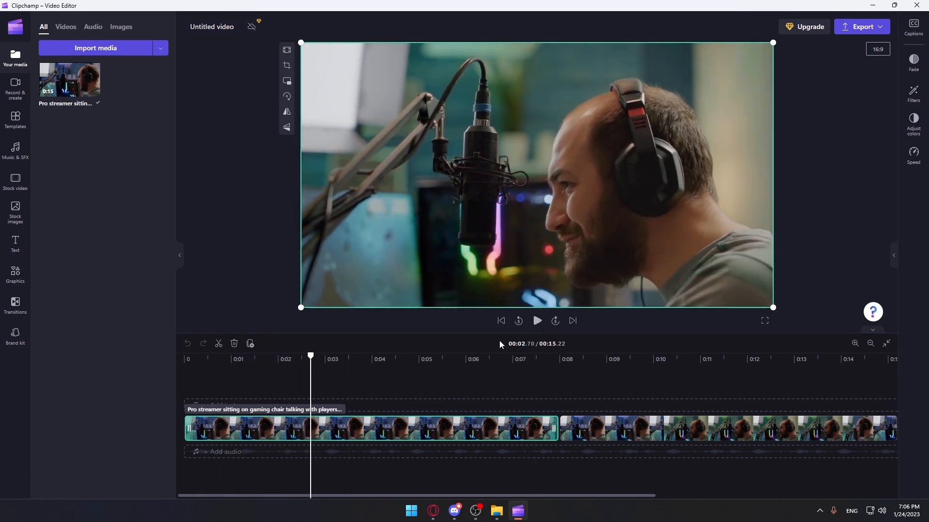
{"action": "mouse_move", "coordinate": [341, 343]}
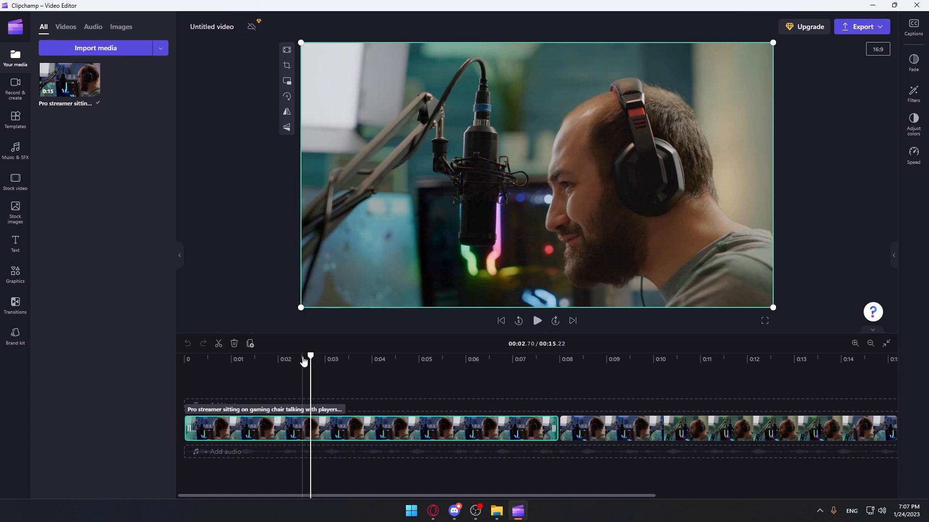
{"action": "left_click", "coordinate": [501, 320]}
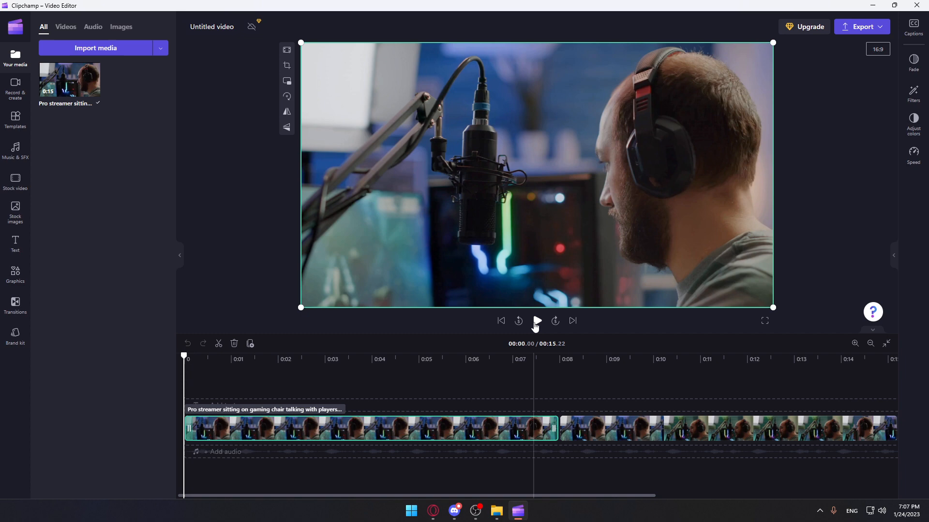
{"action": "left_click", "coordinate": [536, 320]}
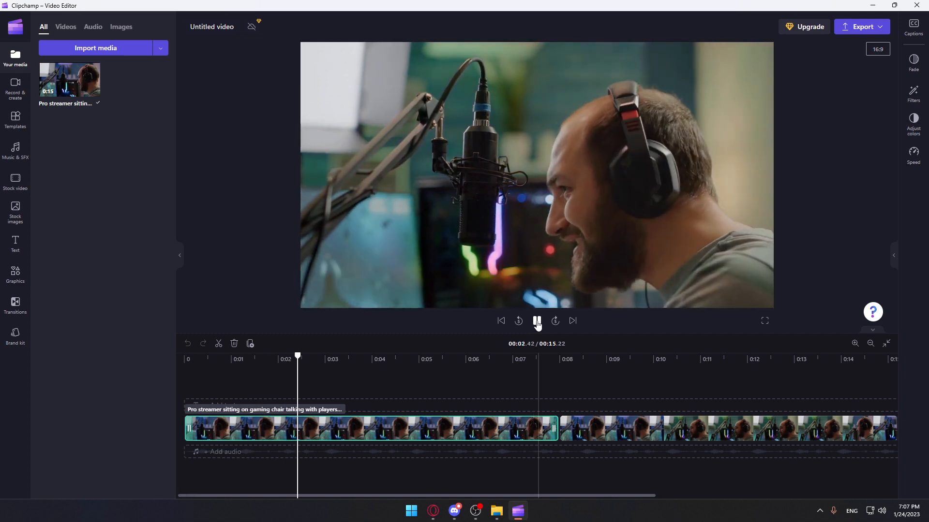
Pause and resume playback, stopping the playhead just past 7 seconds.
{"action": "left_click", "coordinate": [536, 320]}
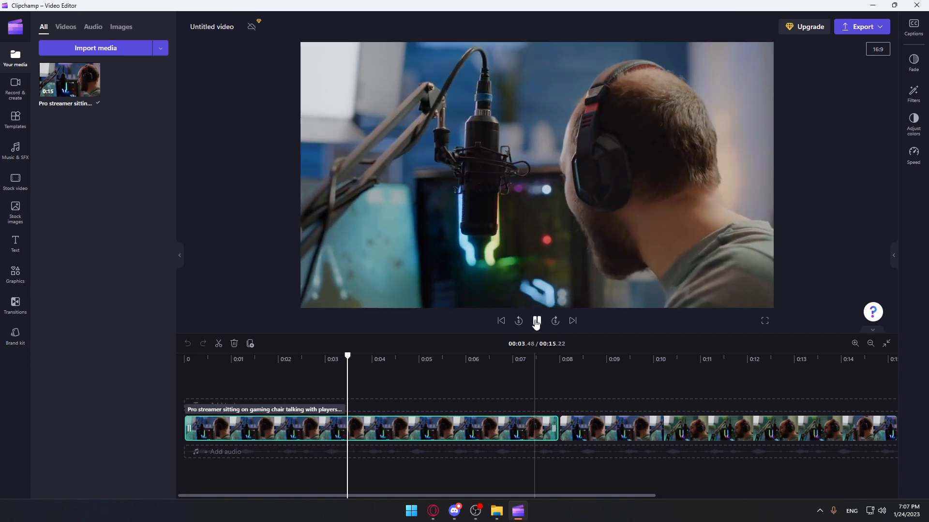
{"action": "left_click", "coordinate": [535, 320]}
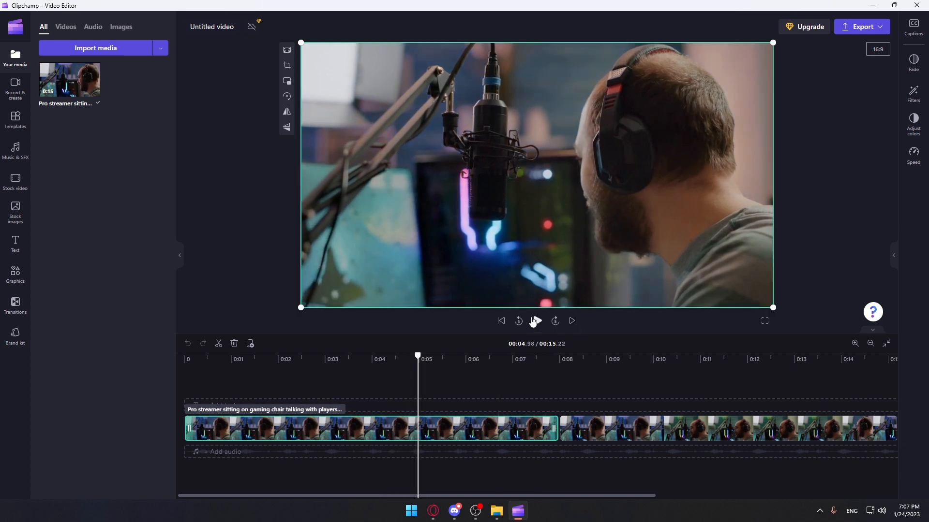
{"action": "left_click", "coordinate": [535, 320]}
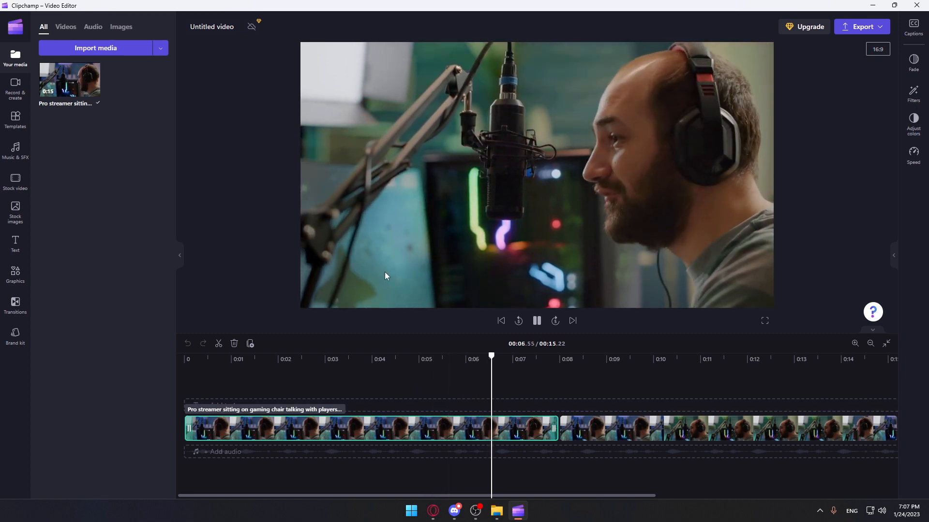
{"action": "left_click", "coordinate": [536, 320]}
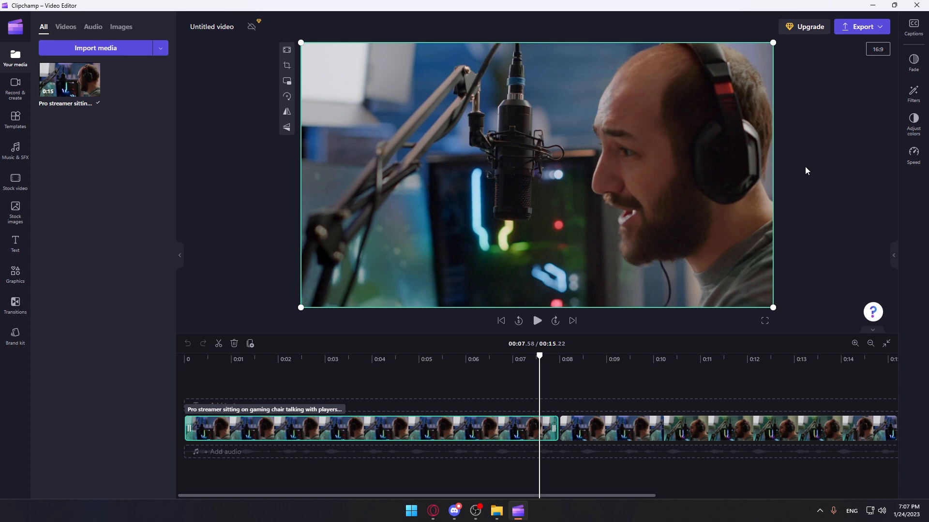
{"action": "mouse_move", "coordinate": [644, 246]}
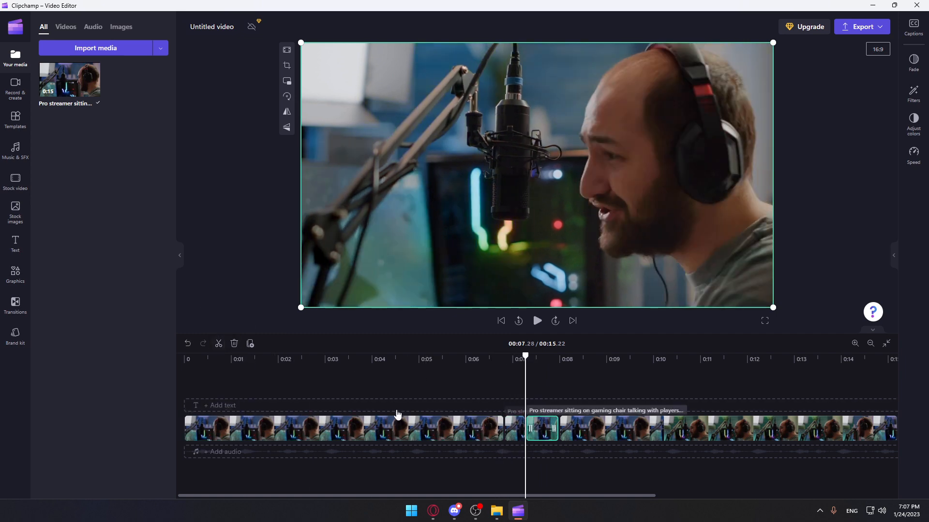
Open the Speed settings for the split section of the streamer clip.
{"action": "left_click", "coordinate": [913, 153]}
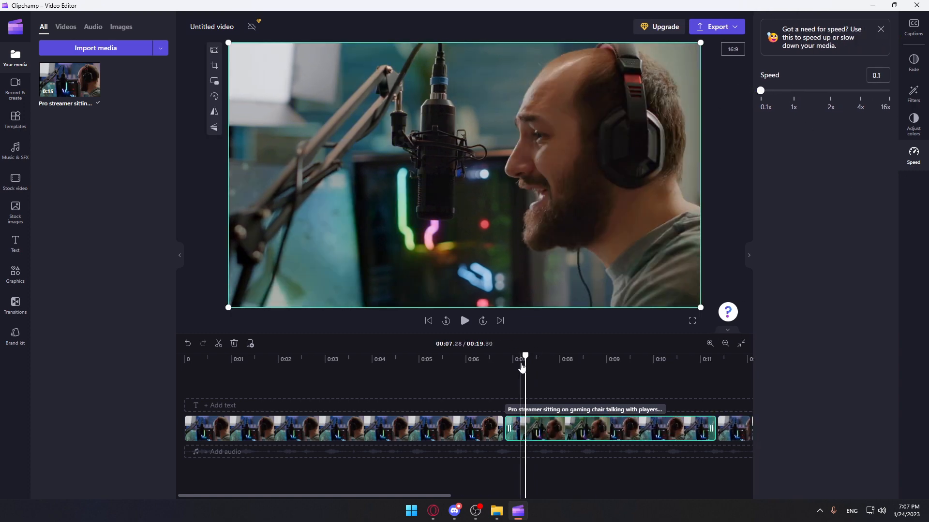
{"action": "left_click", "coordinate": [464, 320]}
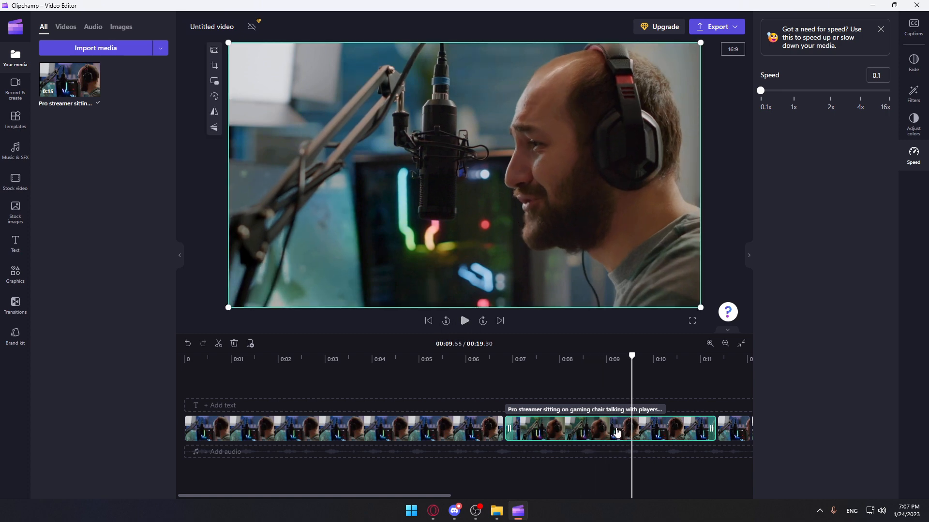
{"action": "mouse_move", "coordinate": [810, 140]}
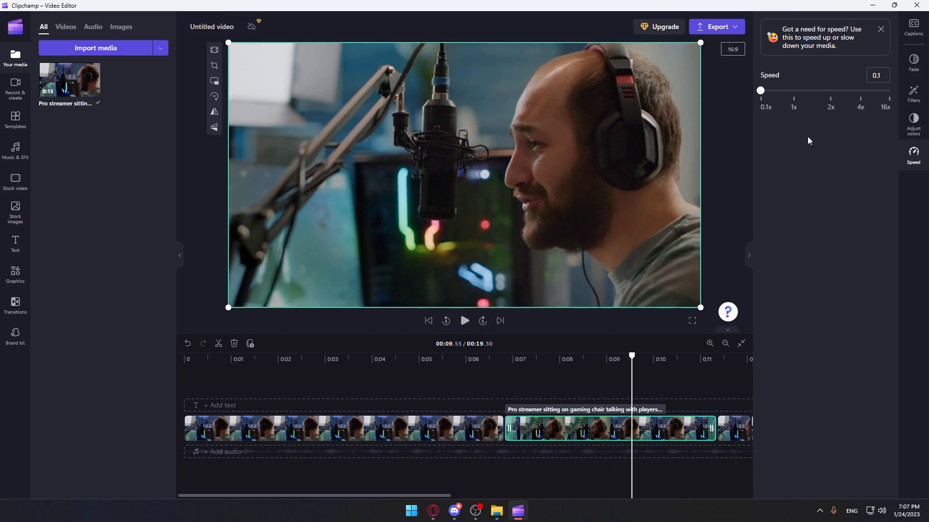